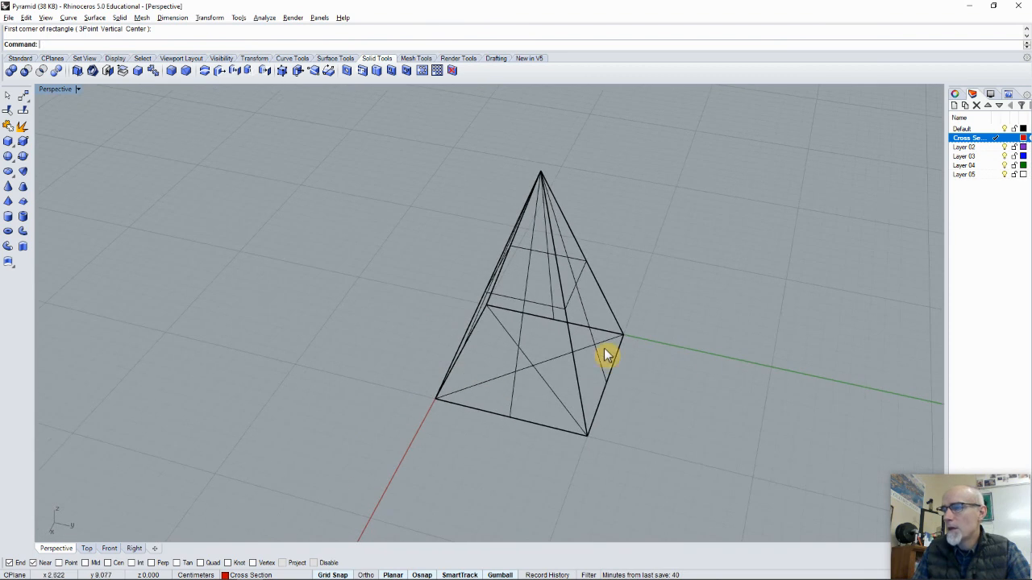
mouse_move(630, 339)
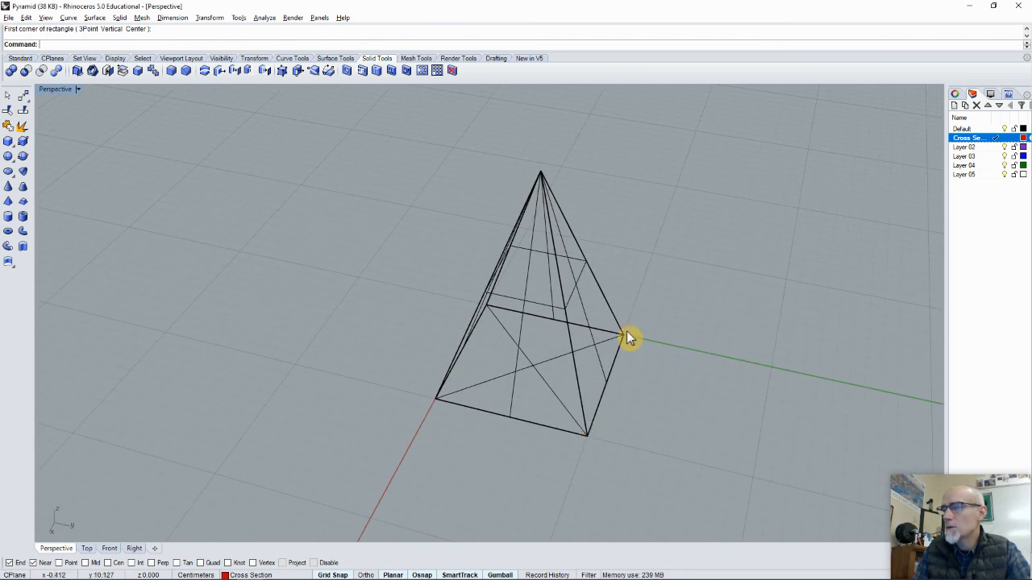
Orbit the Perspective view until the wireframe pyramid is seen nearly front-on
left_click_drag(629, 338, 418, 367)
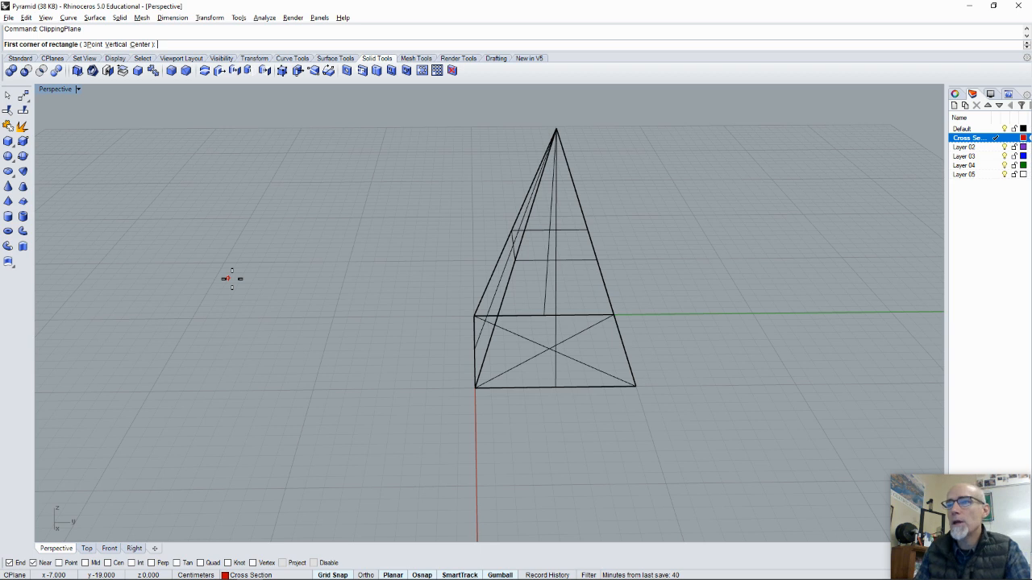
mouse_move(521, 405)
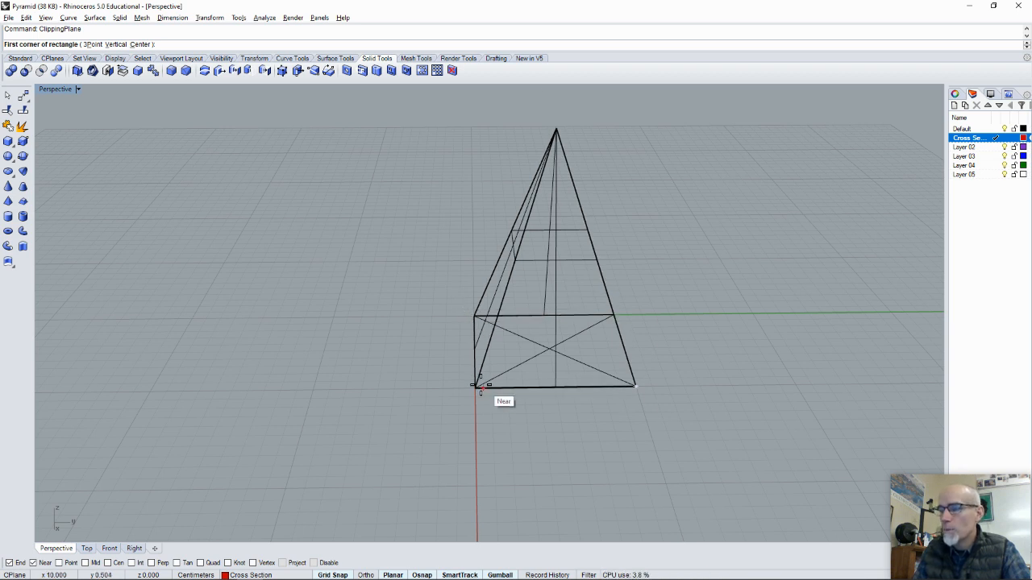
Start the clipping plane rectangle at one corner of the pyramid's square base
left_click(478, 387)
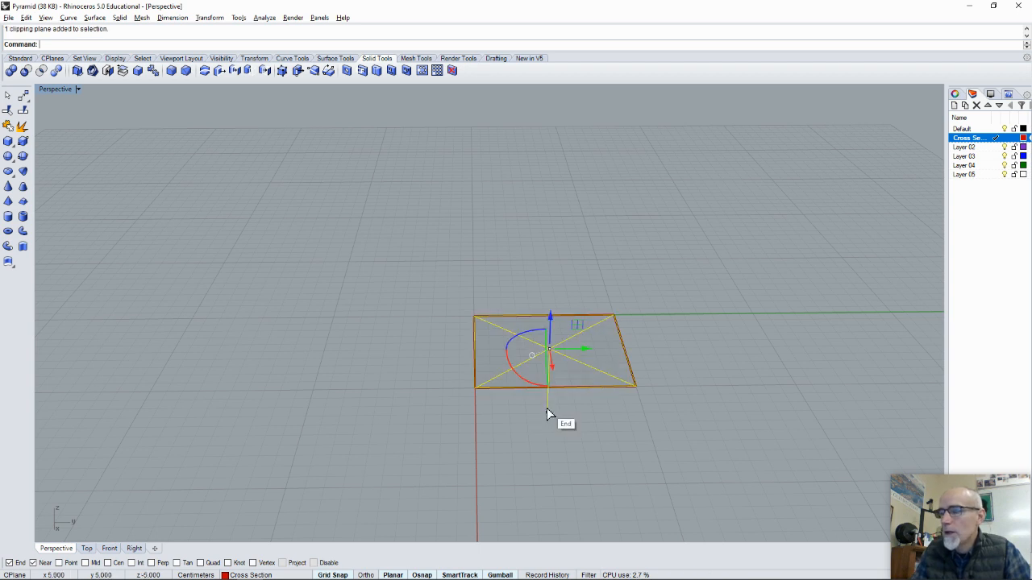
Move the clipping plane up the gumball Z arrow almost to the apex, then back to mid-height
left_click_drag(551, 330, 550, 383)
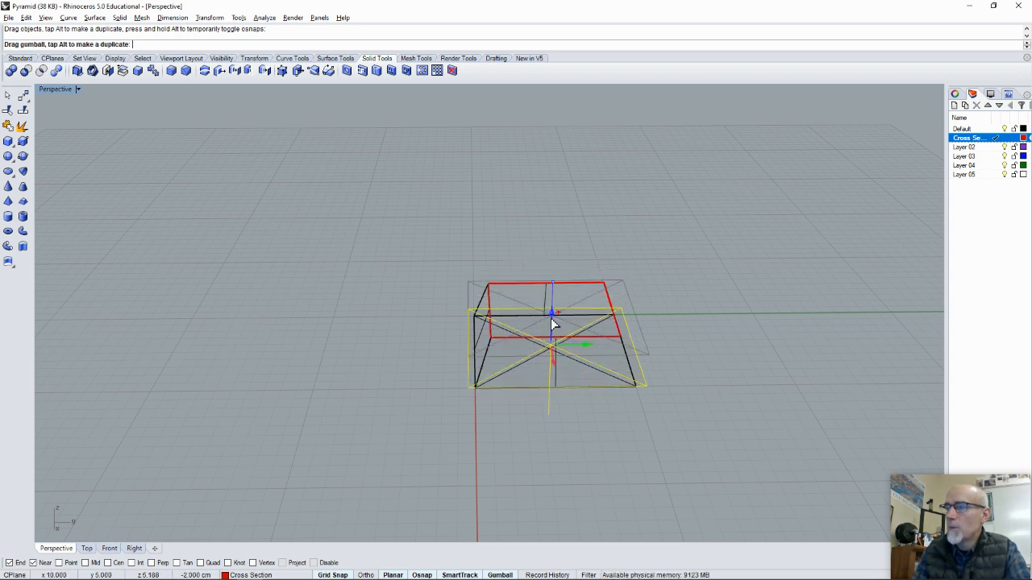
left_click_drag(552, 313, 554, 268)
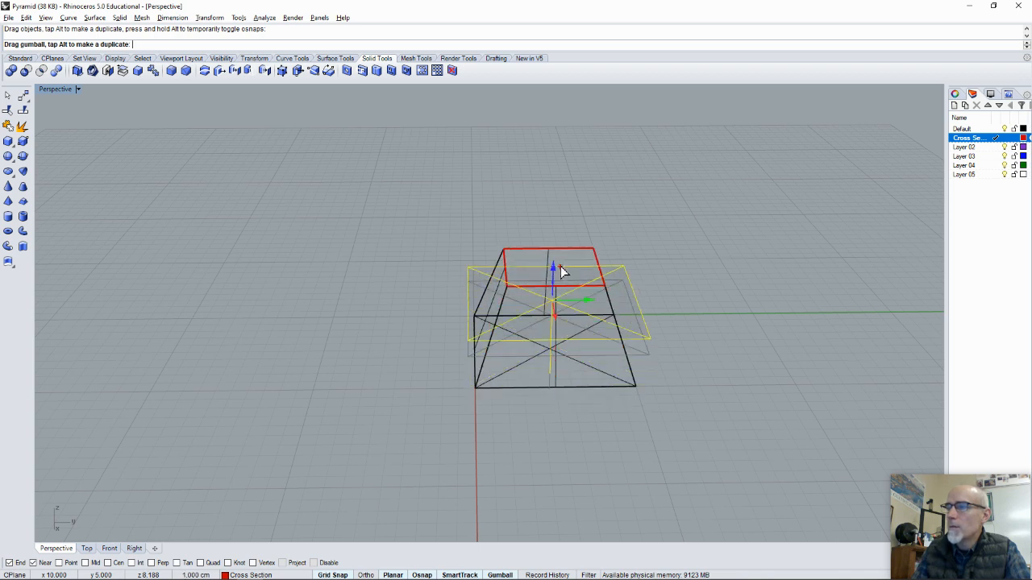
left_click_drag(554, 270, 565, 230)
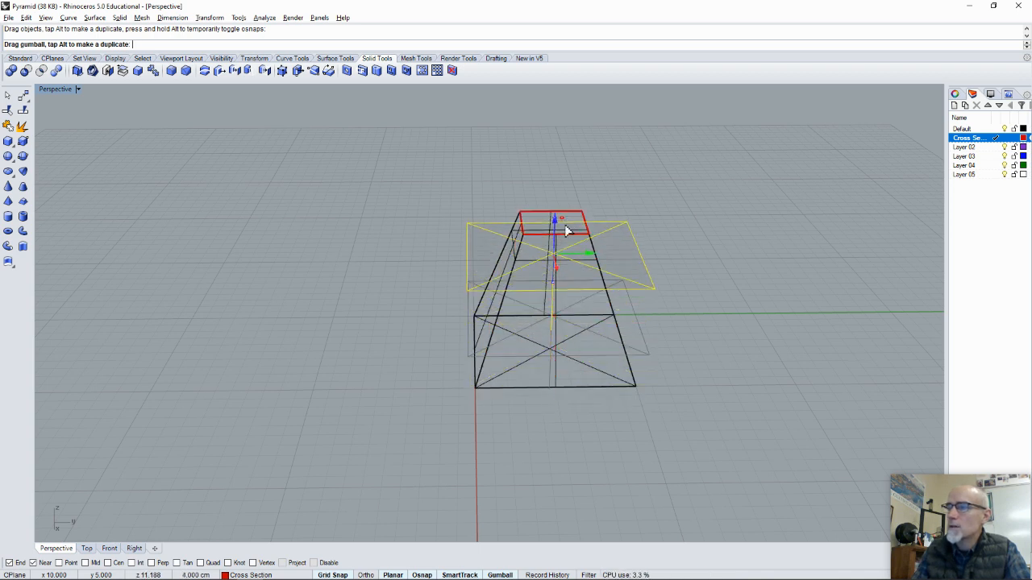
left_click_drag(555, 229, 556, 197)
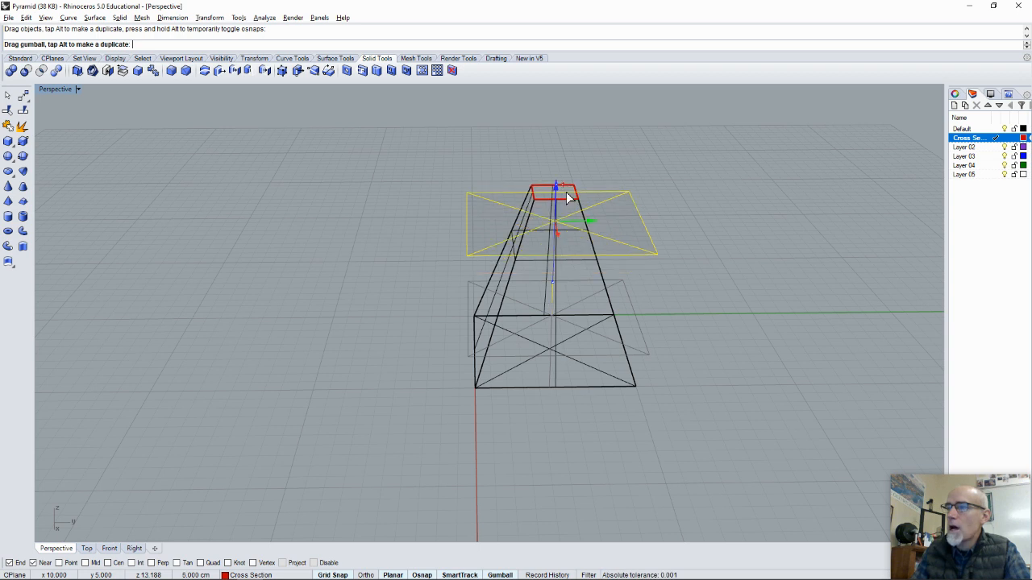
left_click_drag(556, 194, 560, 174)
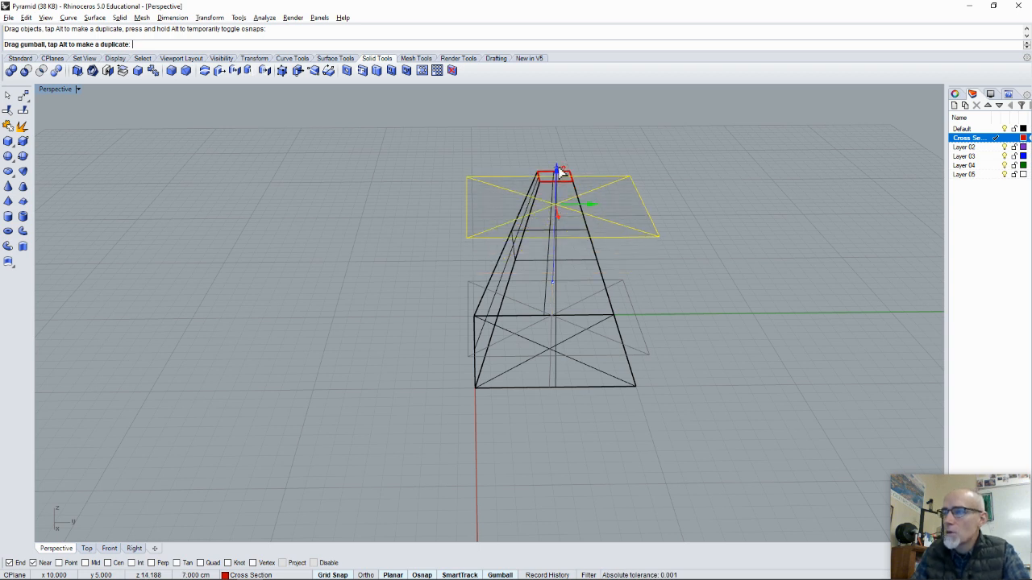
left_click_drag(556, 169, 557, 253)
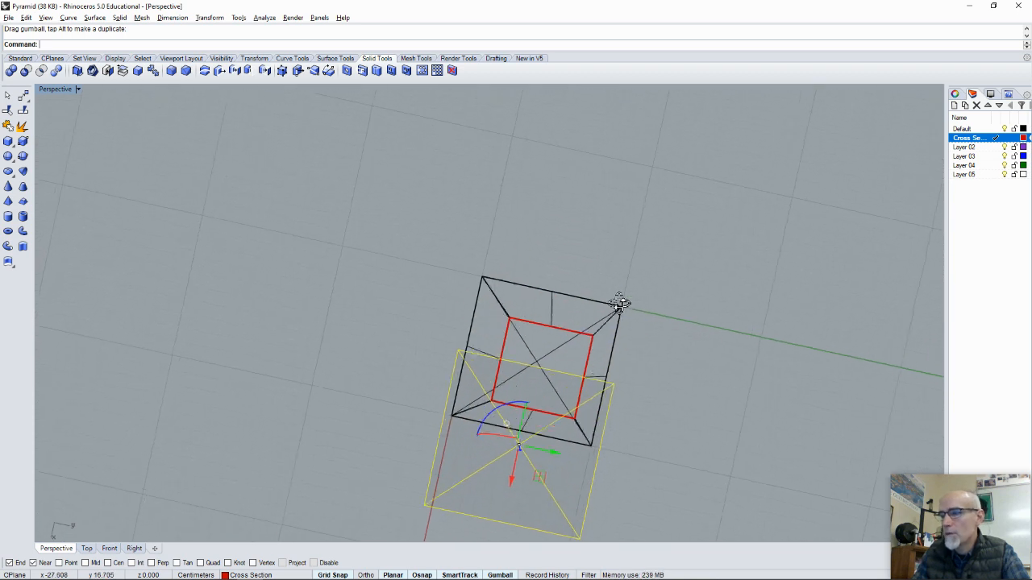
Slide the clipping plane along the gumball X arrow until it is recentred over the pyramid
left_click_drag(617, 305, 536, 222)
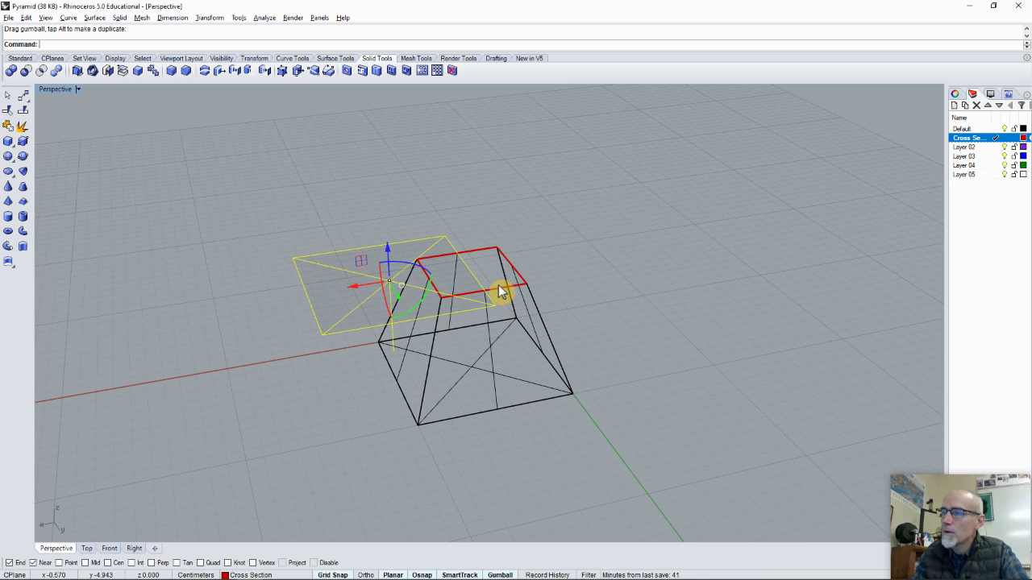
mouse_move(440, 266)
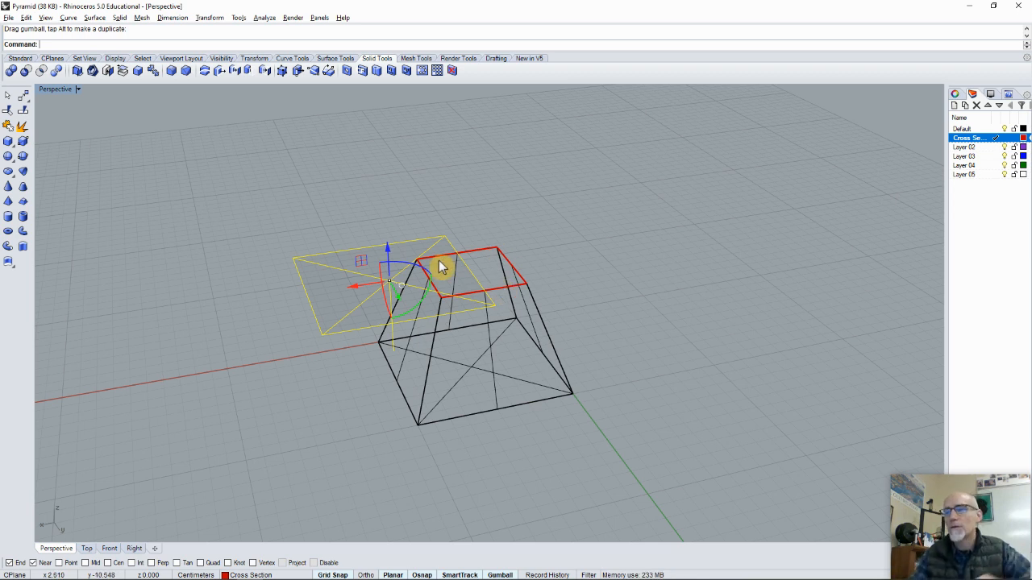
mouse_move(363, 290)
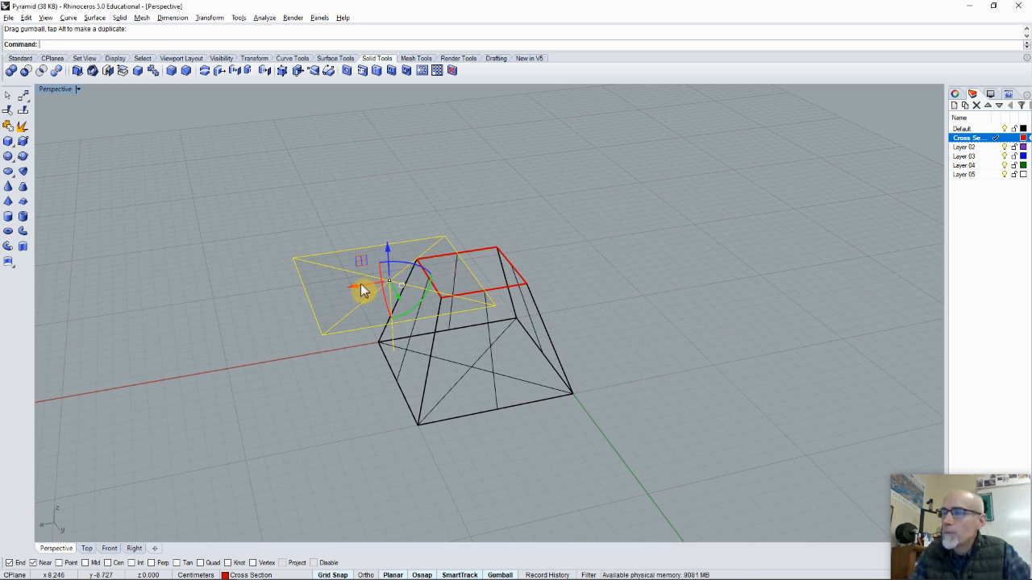
left_click_drag(361, 287, 431, 281)
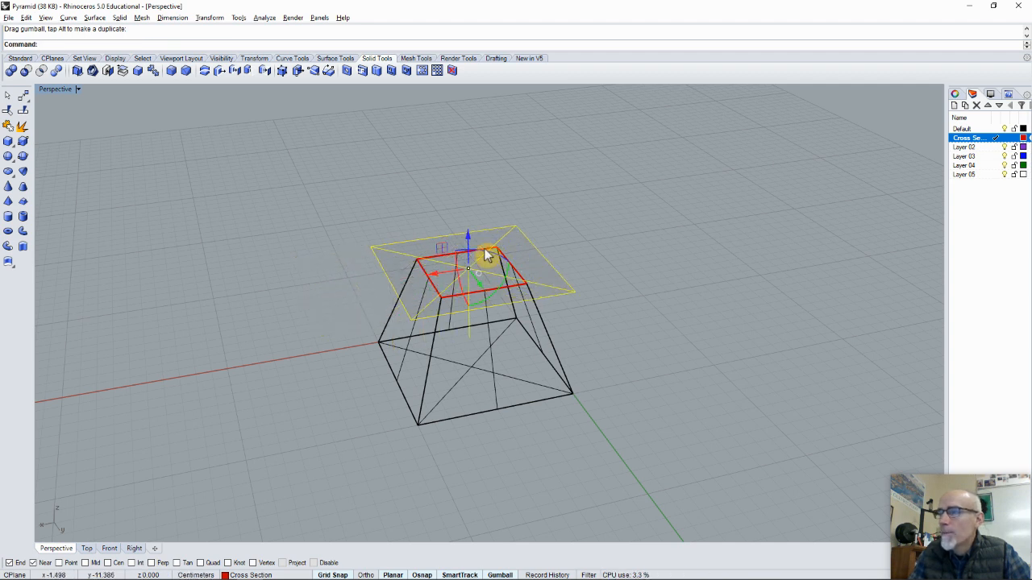
left_click_drag(468, 246, 468, 189)
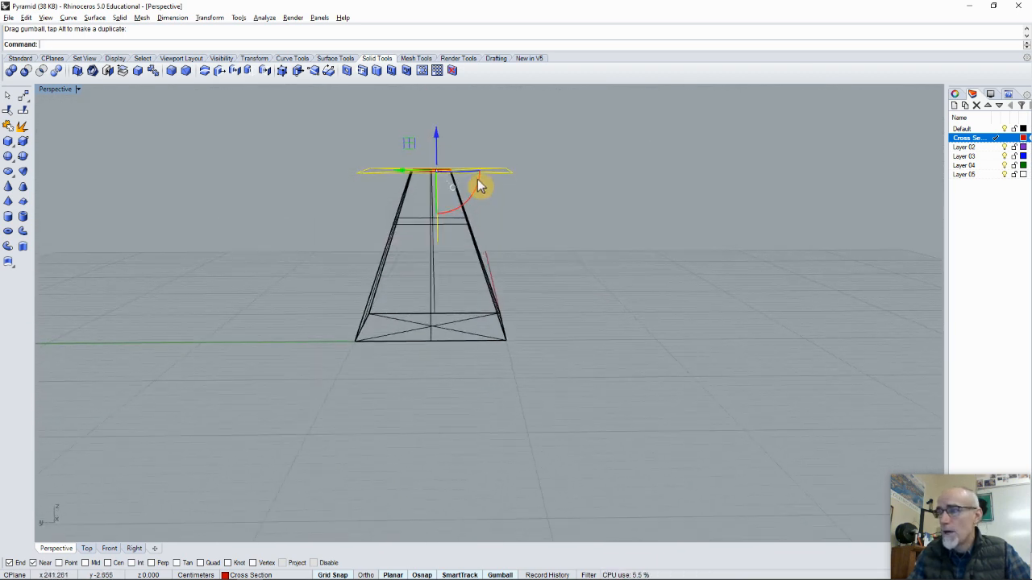
Tilt the clipping plane with the gumball arc and view the slanted four-sided section from above
left_click_drag(480, 187, 472, 198)
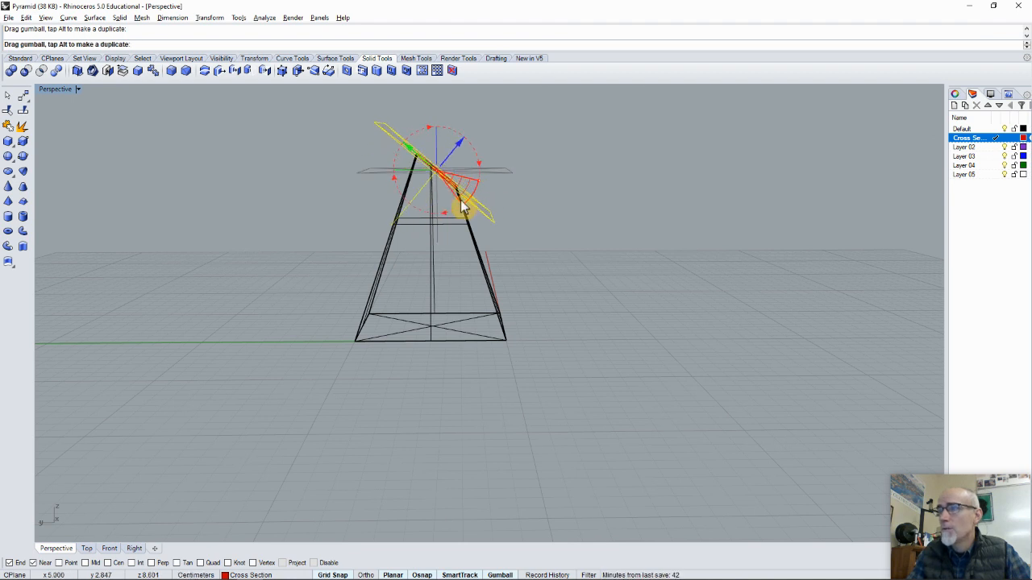
left_click_drag(464, 206, 414, 192)
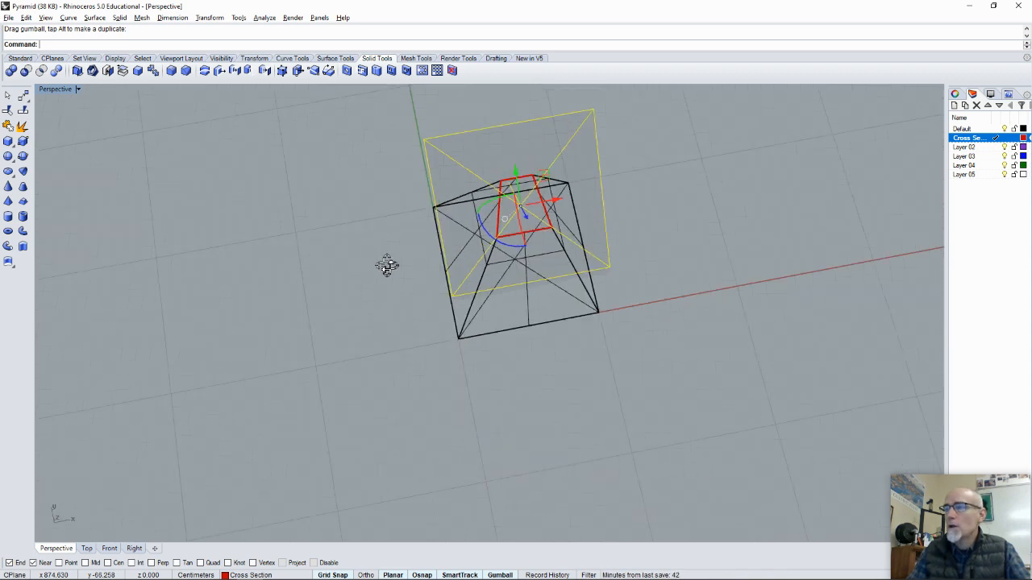
Rotate the clipping plane with the gumball to vertical through the pyramid's apex
left_click_drag(387, 266, 536, 191)
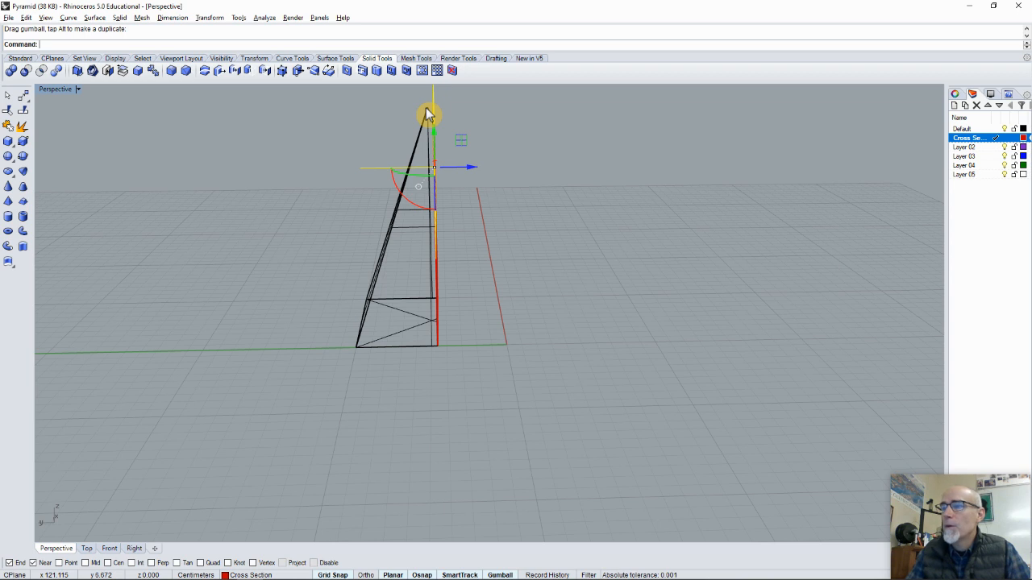
mouse_move(453, 167)
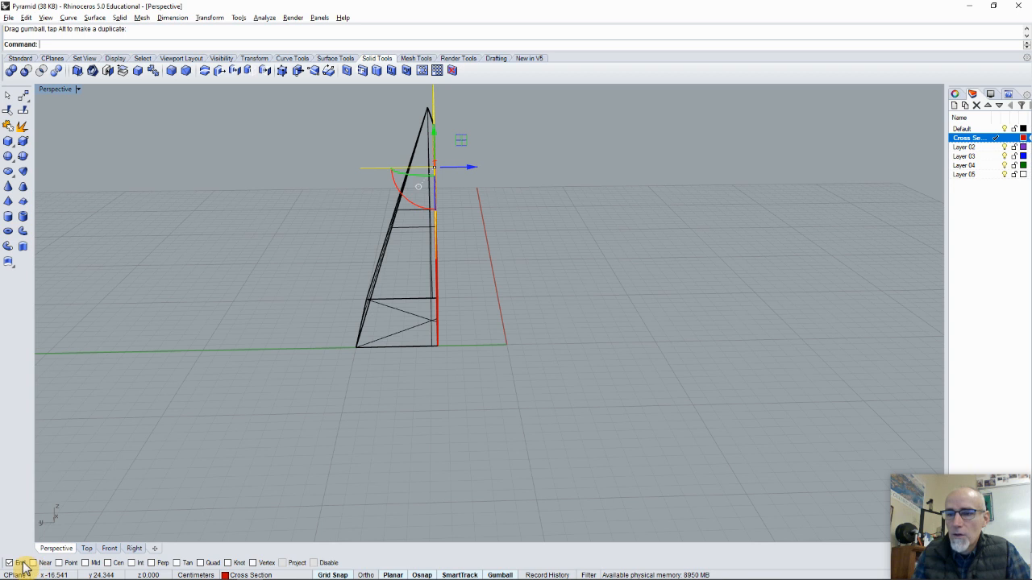
mouse_move(468, 174)
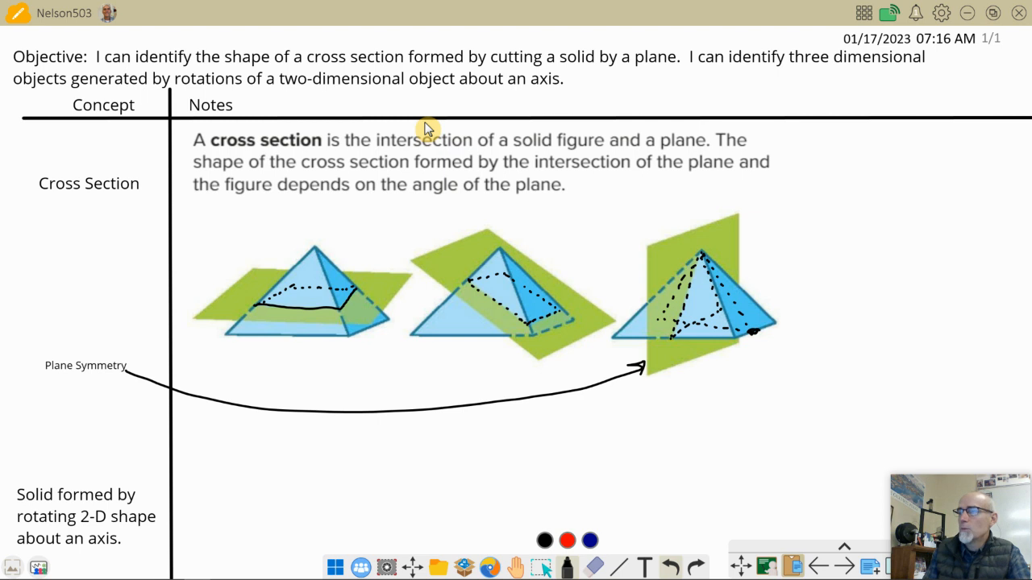
mouse_move(683, 294)
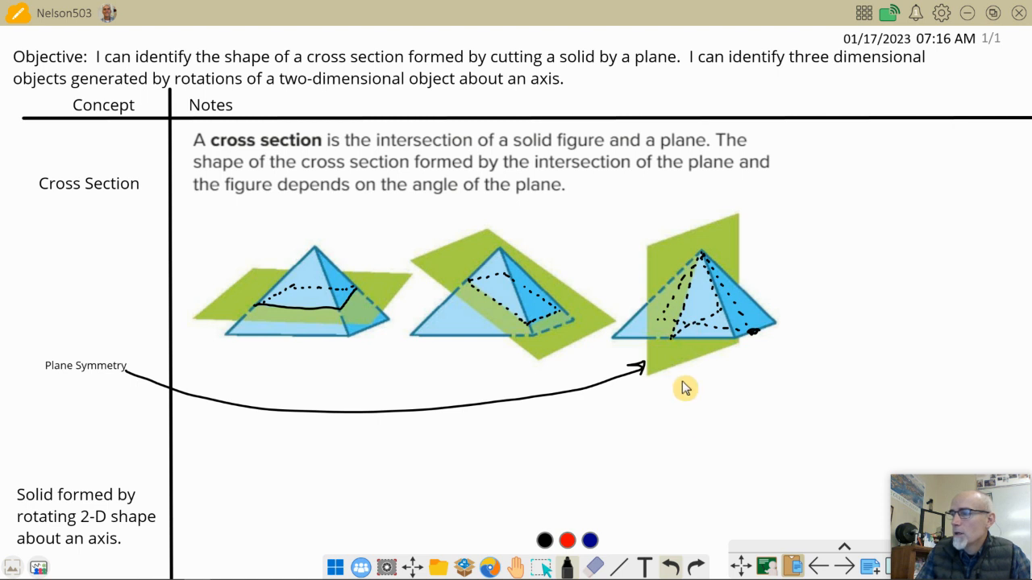
mouse_move(599, 473)
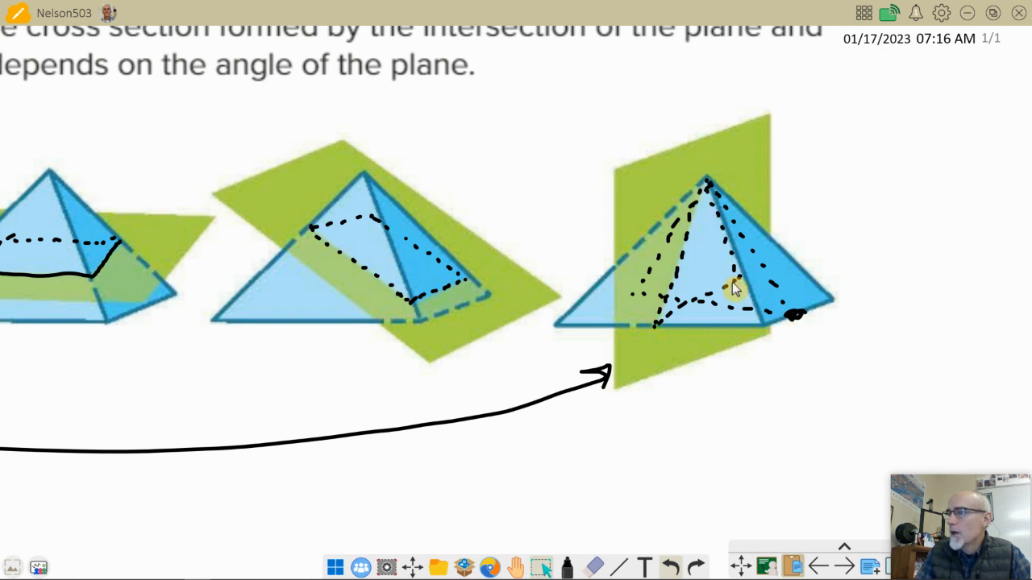
mouse_move(742, 133)
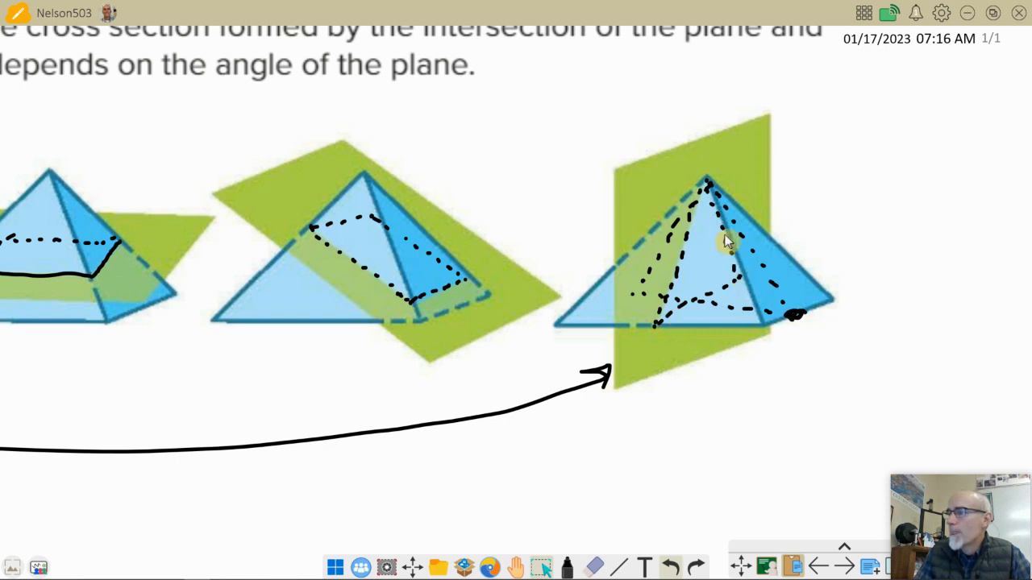
mouse_move(669, 320)
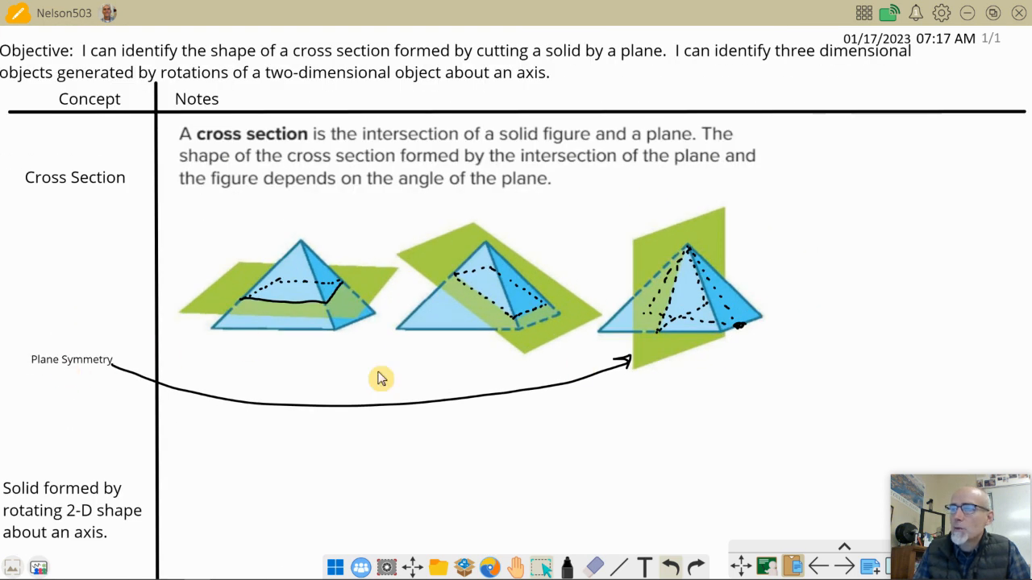
mouse_move(312, 272)
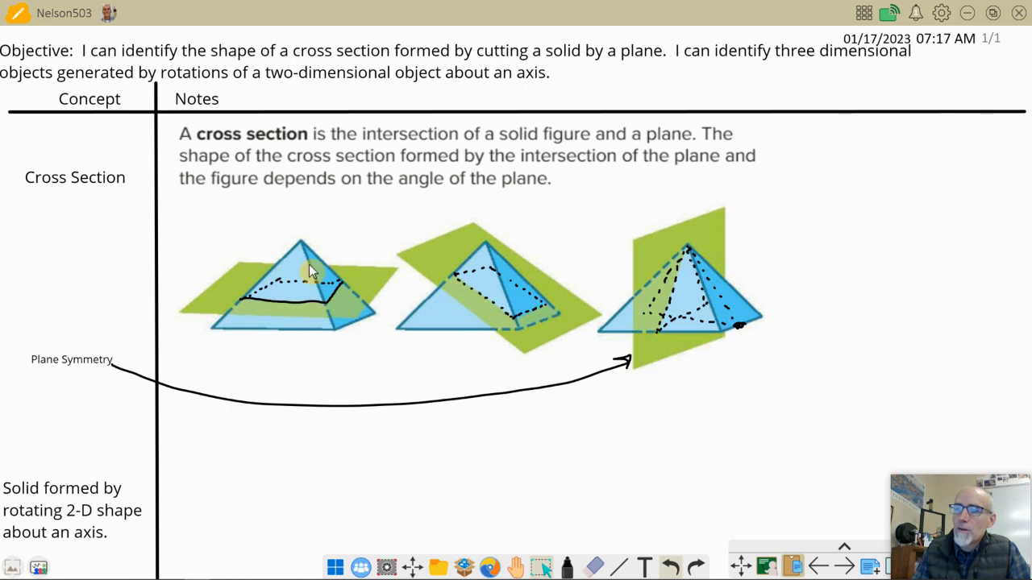
mouse_move(318, 270)
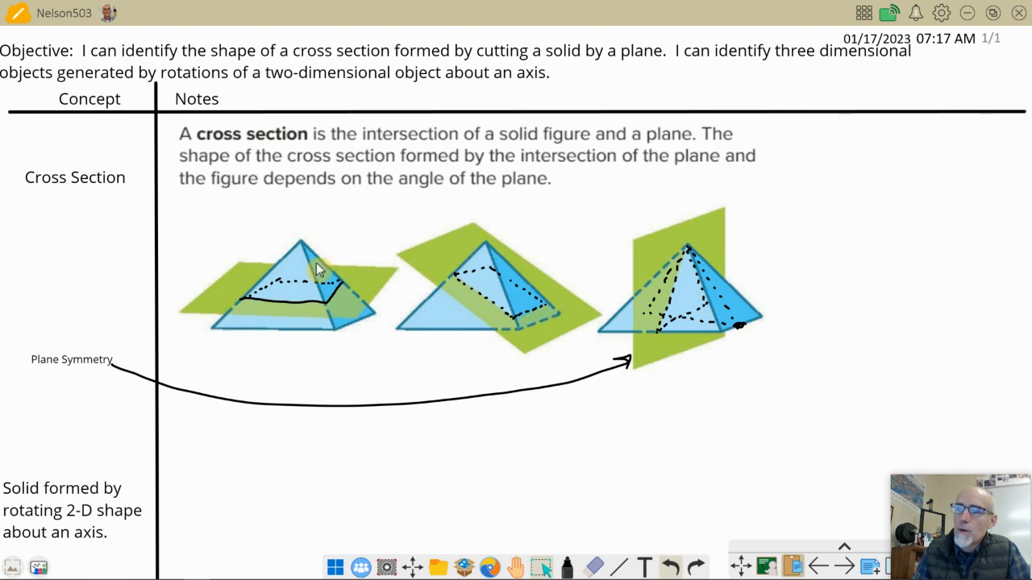
mouse_move(353, 297)
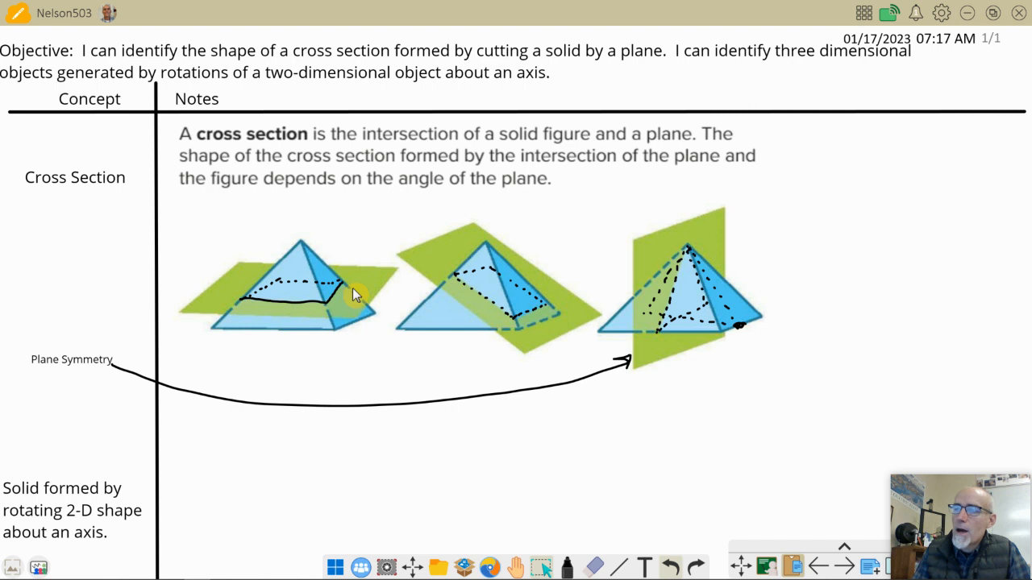
mouse_move(315, 293)
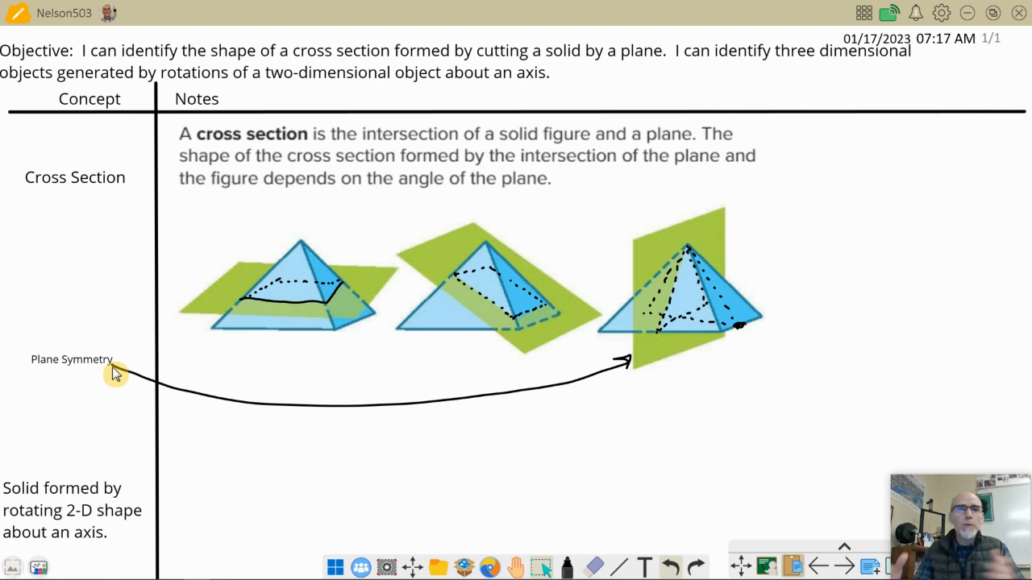
mouse_move(251, 345)
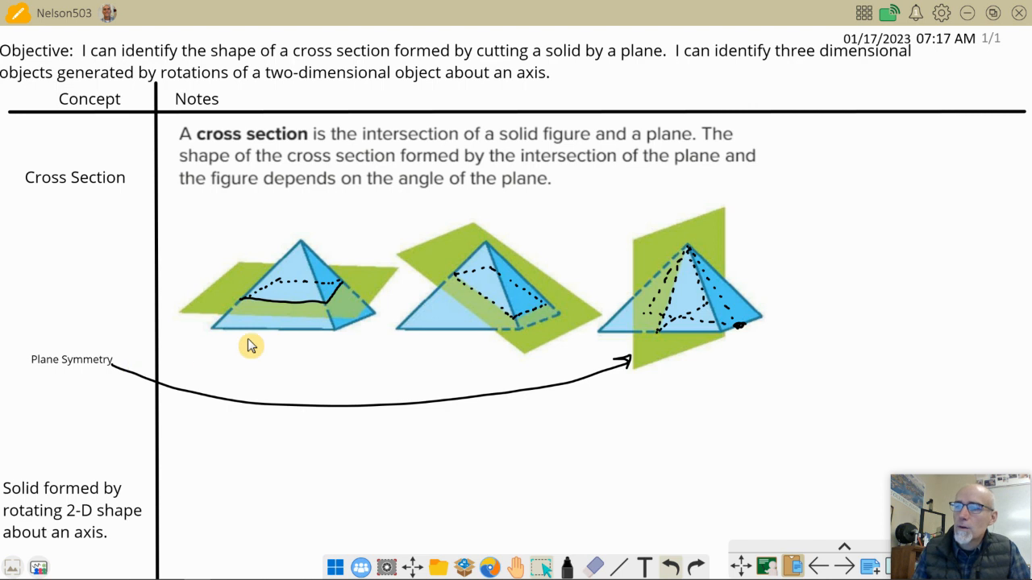
mouse_move(333, 304)
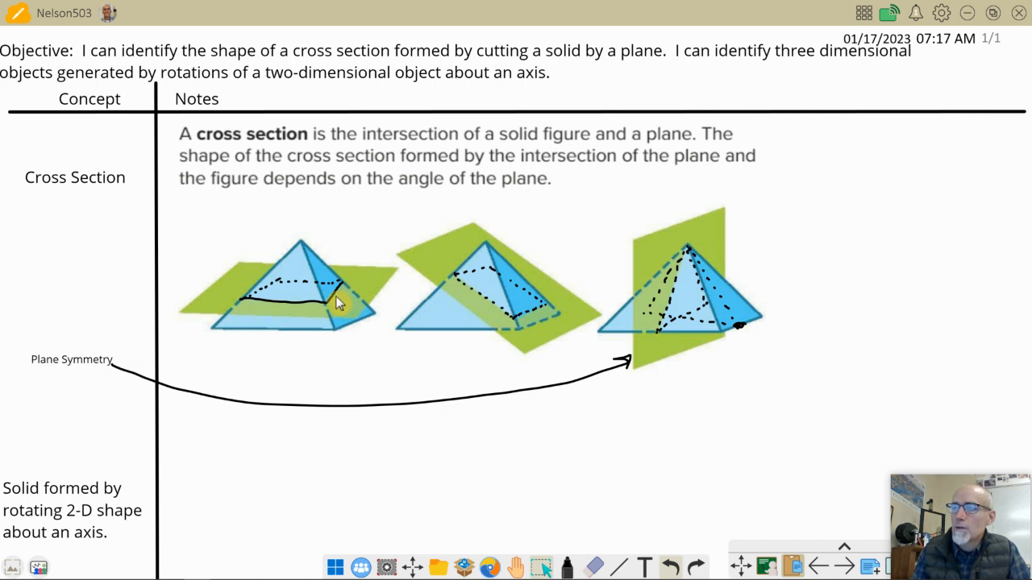
mouse_move(275, 298)
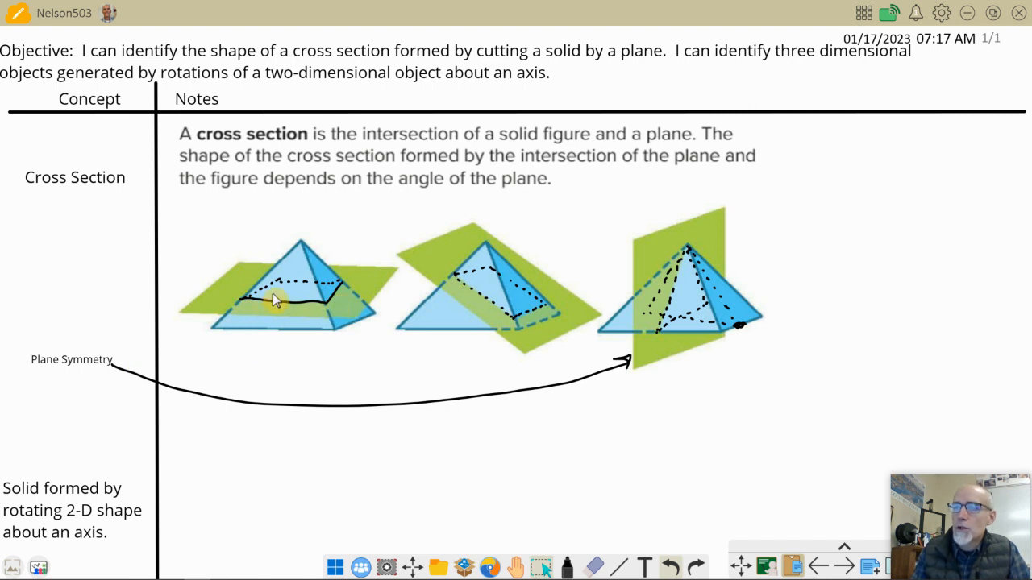
mouse_move(411, 311)
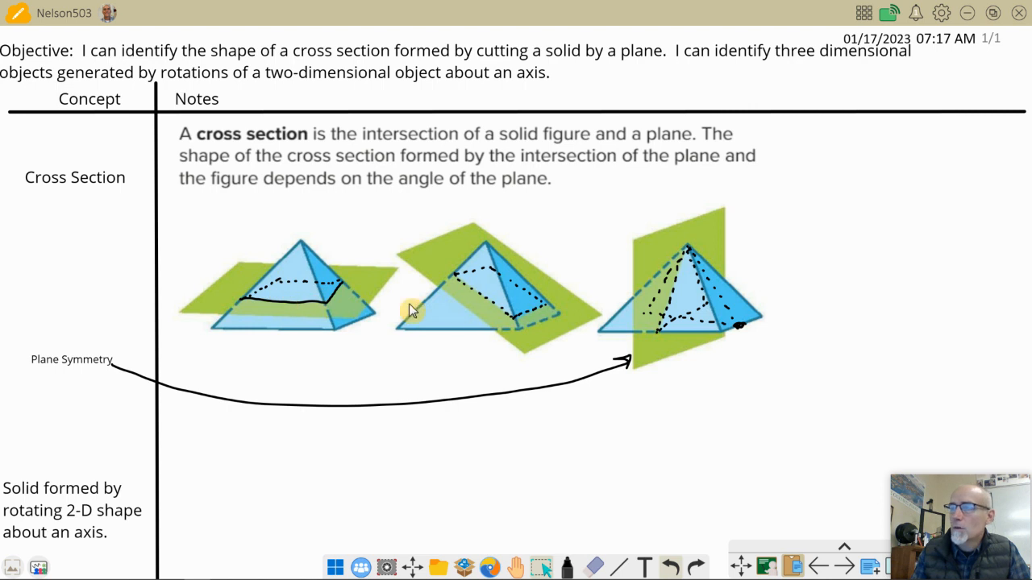
mouse_move(696, 304)
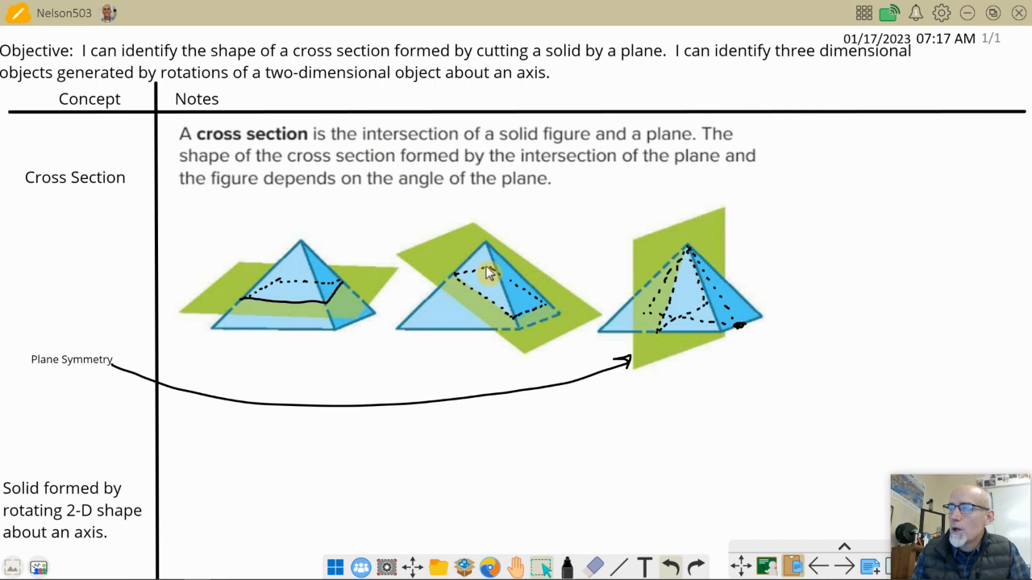
mouse_move(474, 284)
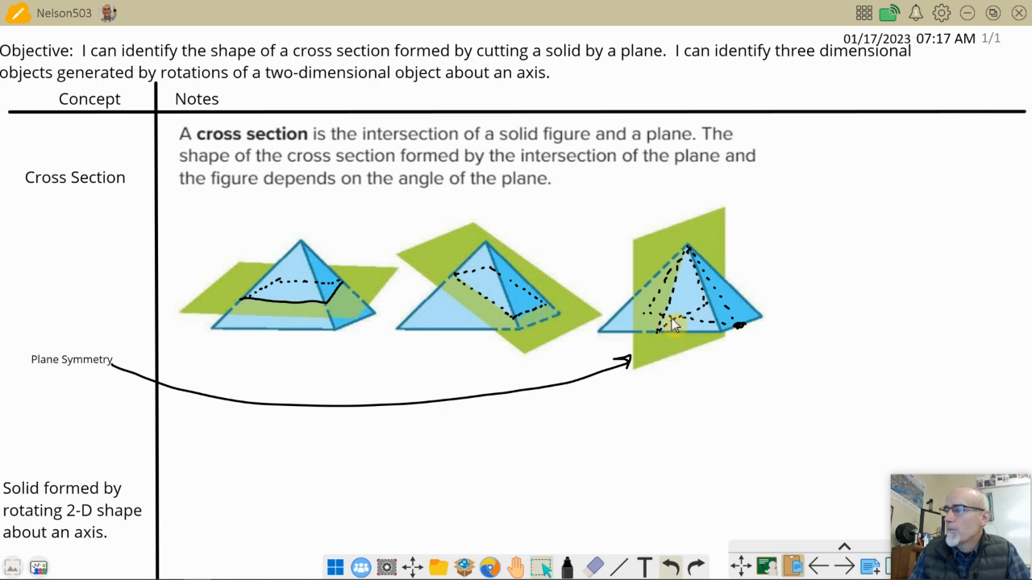
mouse_move(666, 324)
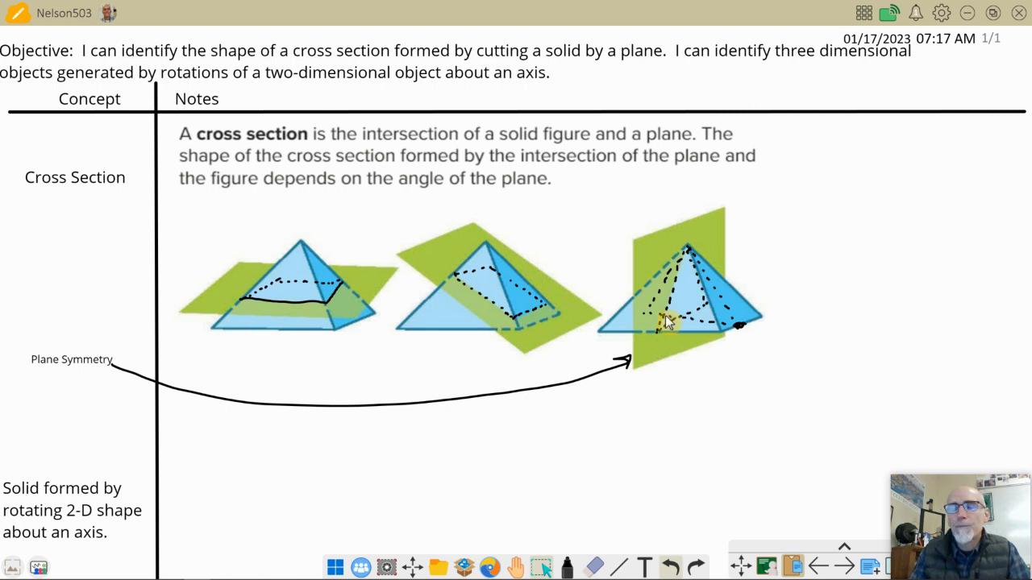
mouse_move(66, 381)
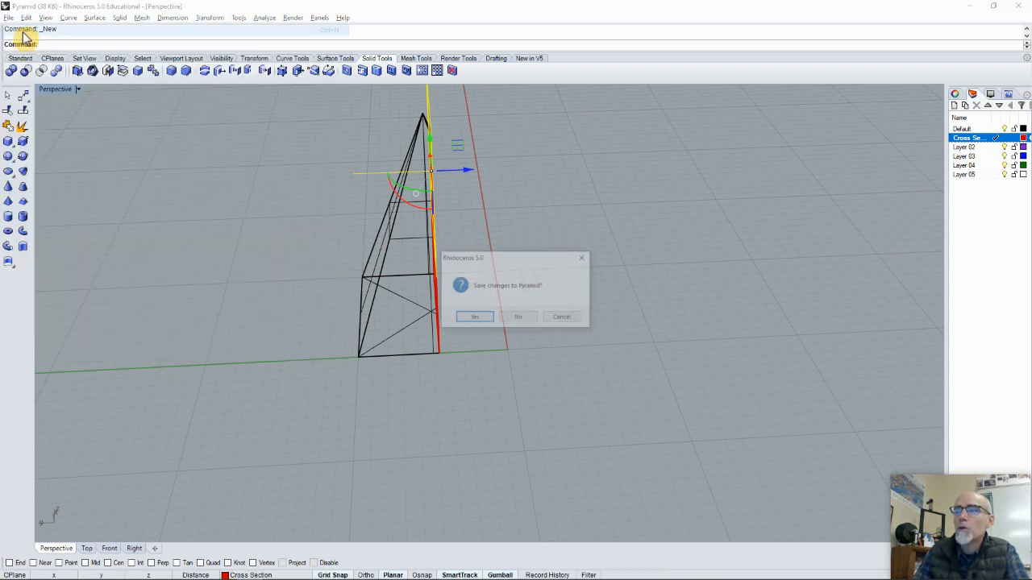
Answer the Pyramid save prompt and start a new model from the Small Objects - Centimeters template
left_click(517, 317)
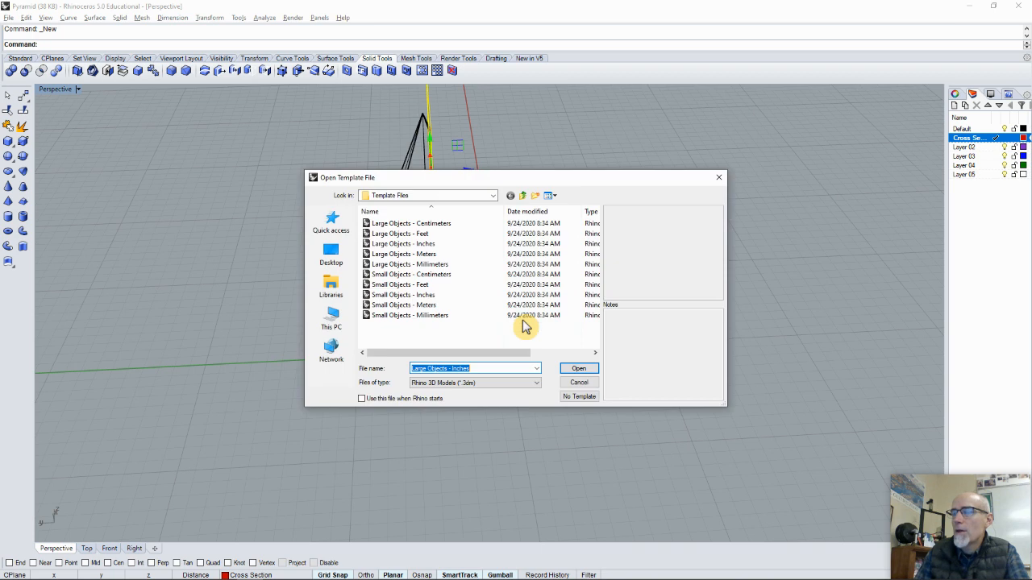
left_click(410, 274)
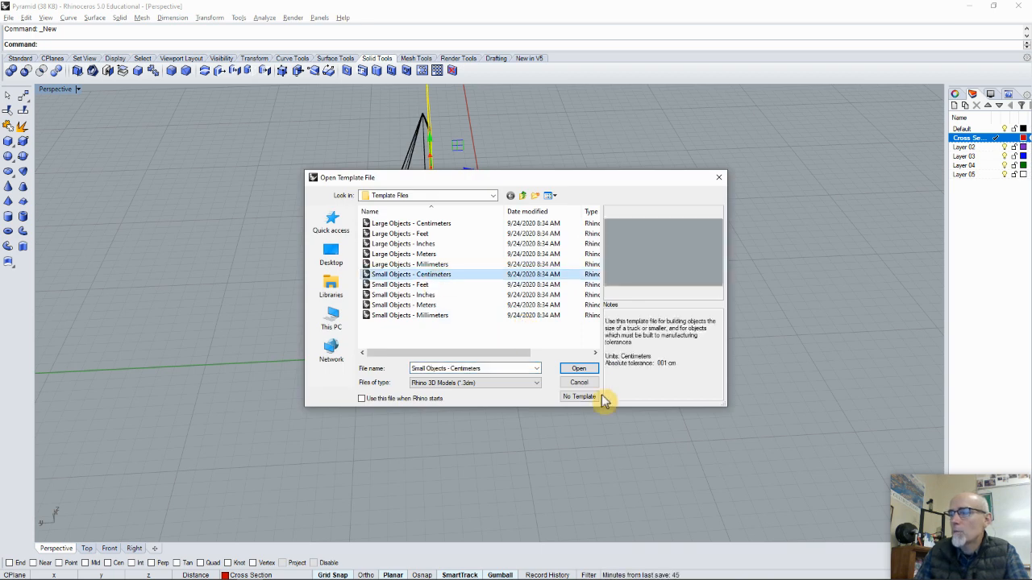
left_click(579, 369)
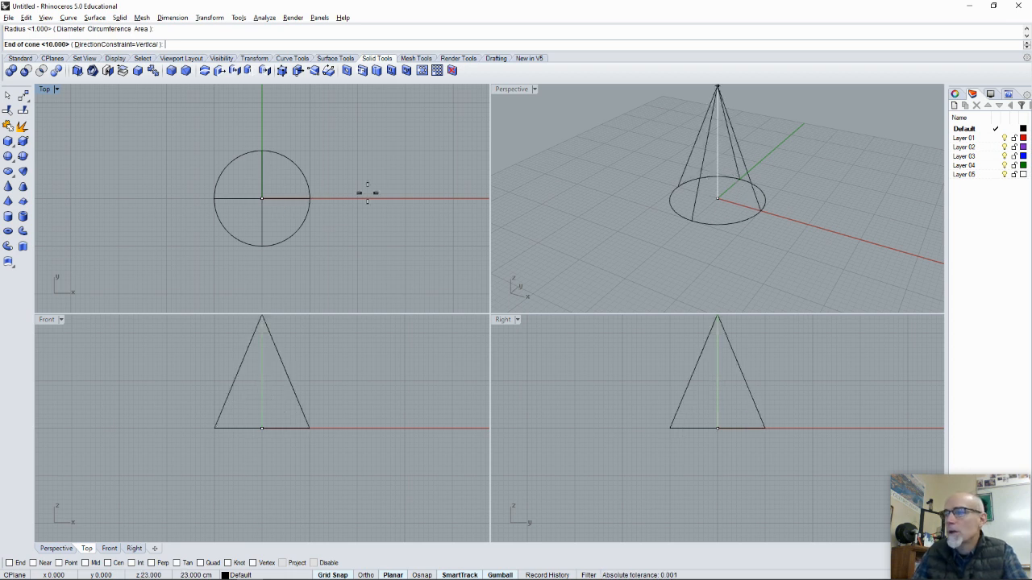
Set the cone's height, maximize the Perspective viewport and start the ClippingPlane command
left_click(265, 343)
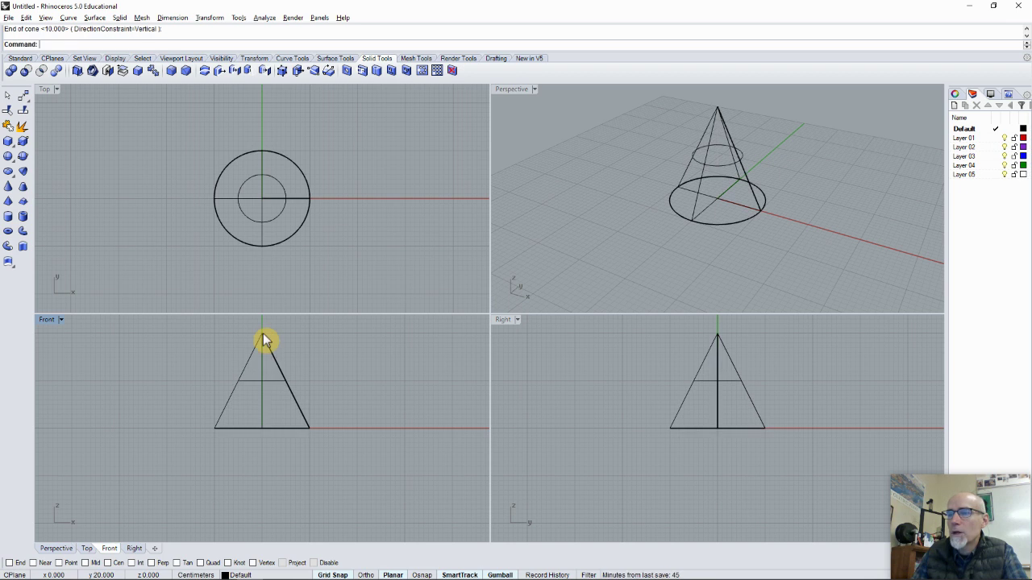
mouse_move(654, 180)
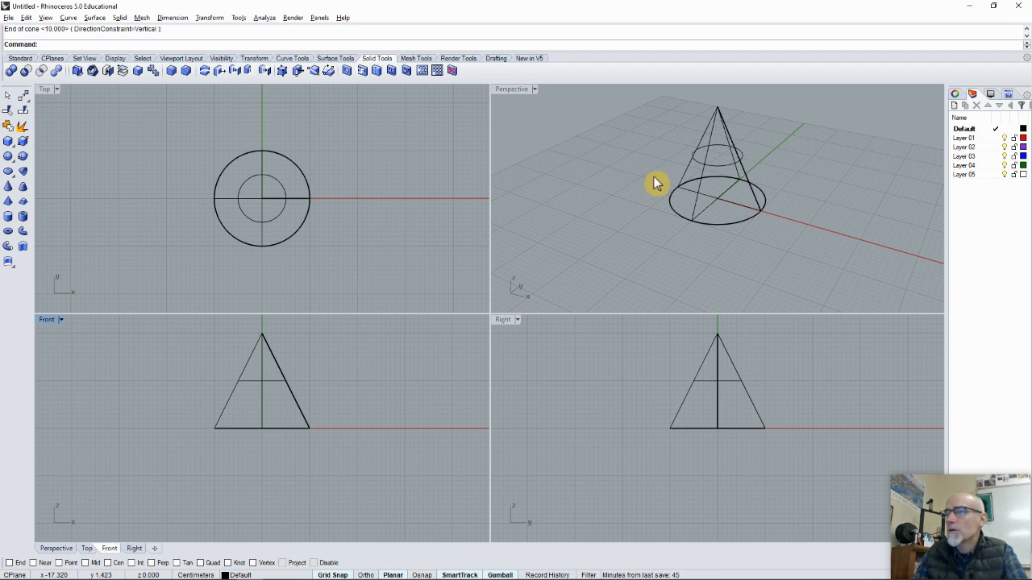
double_click(514, 89)
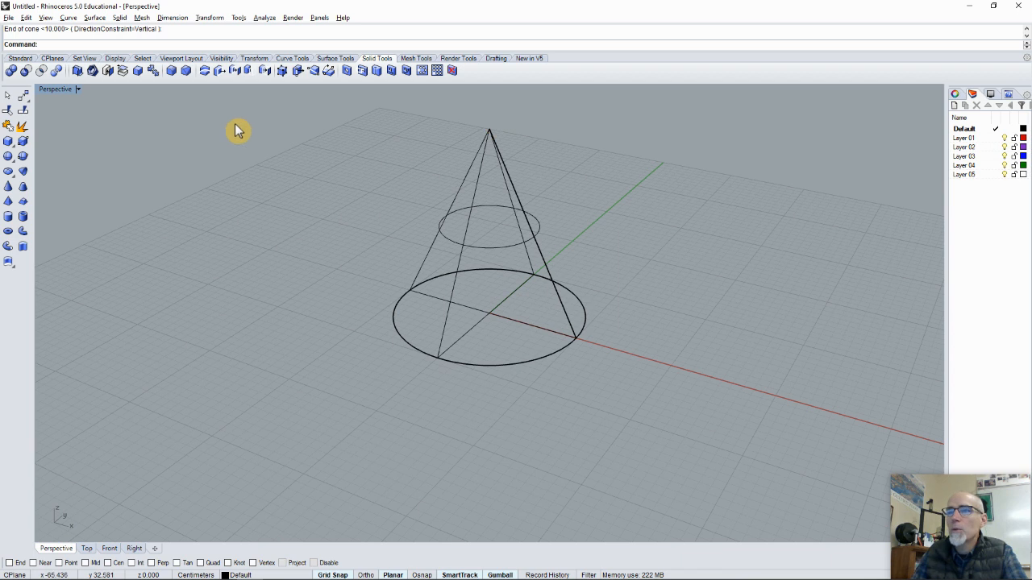
type("ClippingPlane")
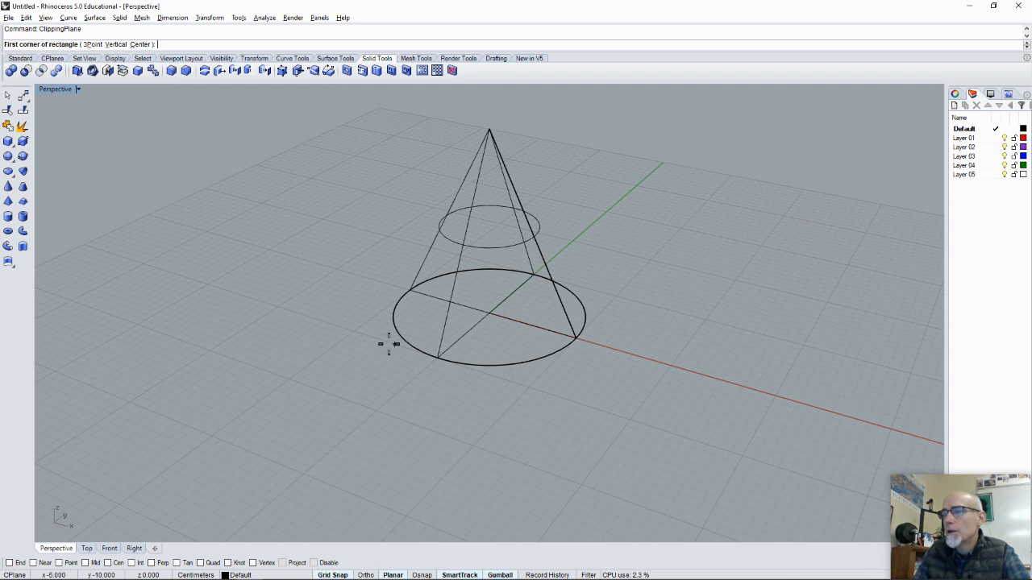
mouse_move(78, 149)
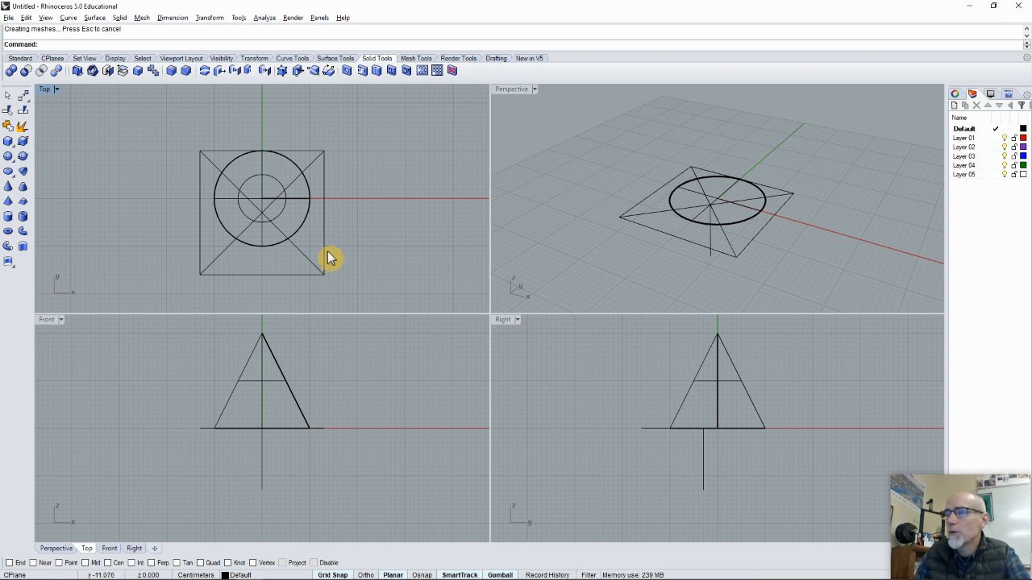
mouse_move(653, 219)
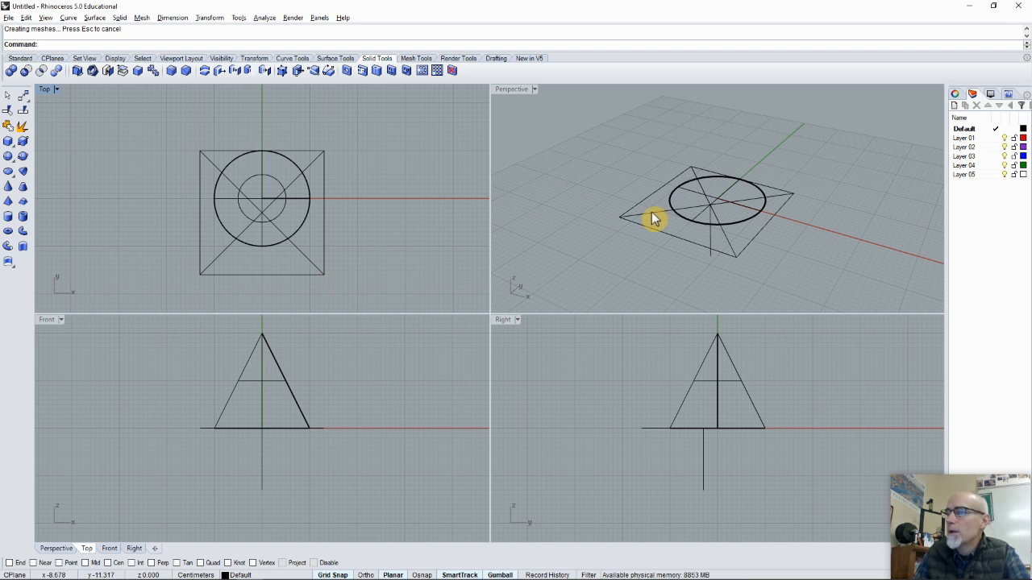
Select the clipping plane over the cone's base so it can be moved with the gumball
left_click(653, 218)
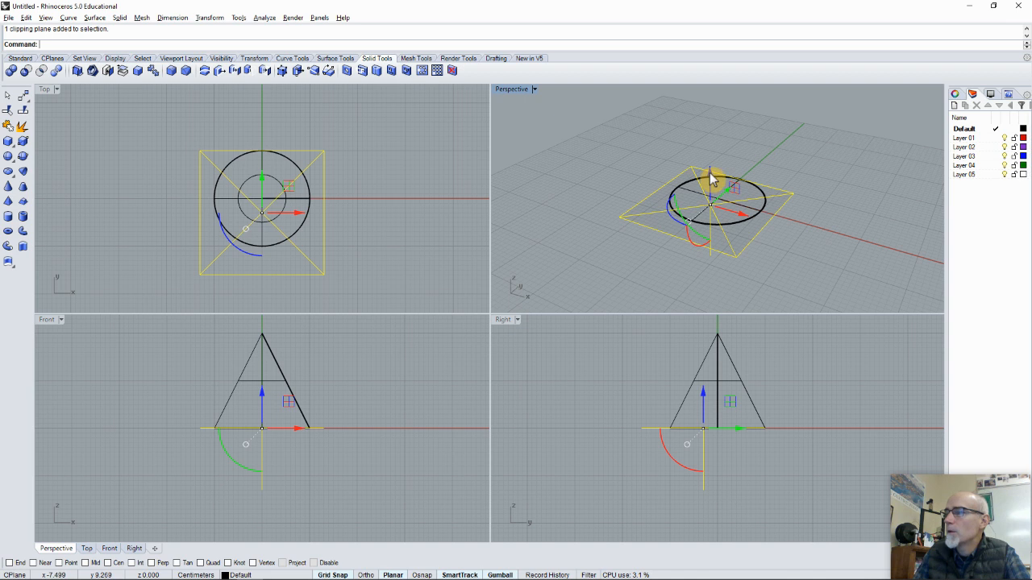
Raise the clipping plane partway up the cone and tilt it so the cut becomes an ellipse
left_click_drag(710, 169, 708, 149)
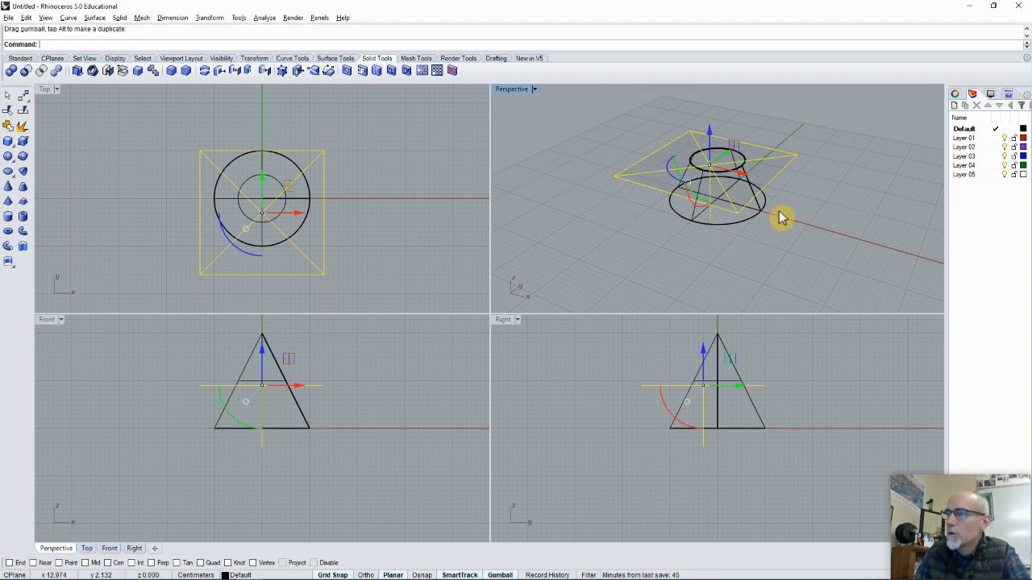
left_click_drag(782, 218, 786, 270)
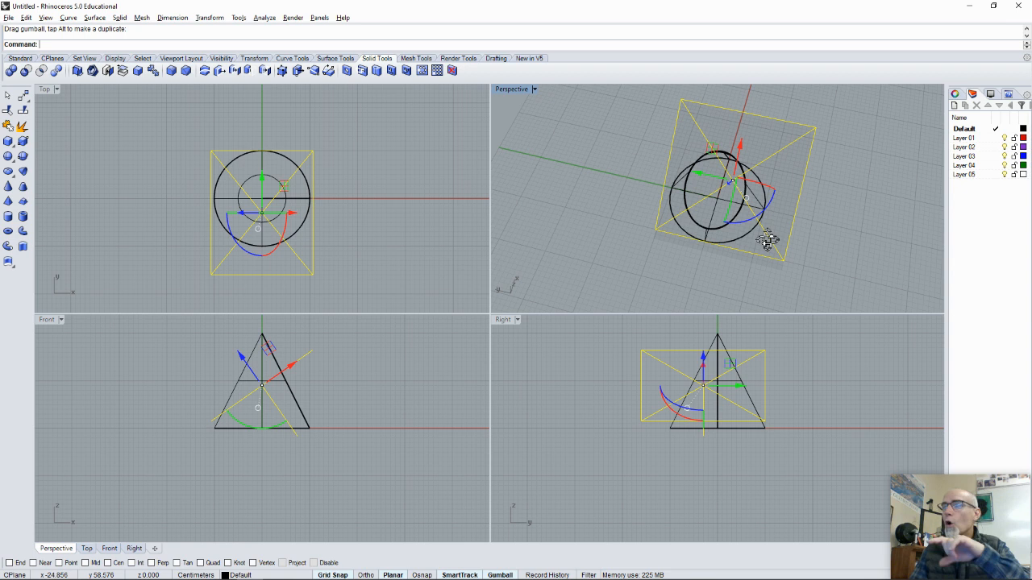
Rotate the clipping plane 90° upright through the cone's apex to reveal a triangular cross-section
left_click_drag(766, 242, 653, 133)
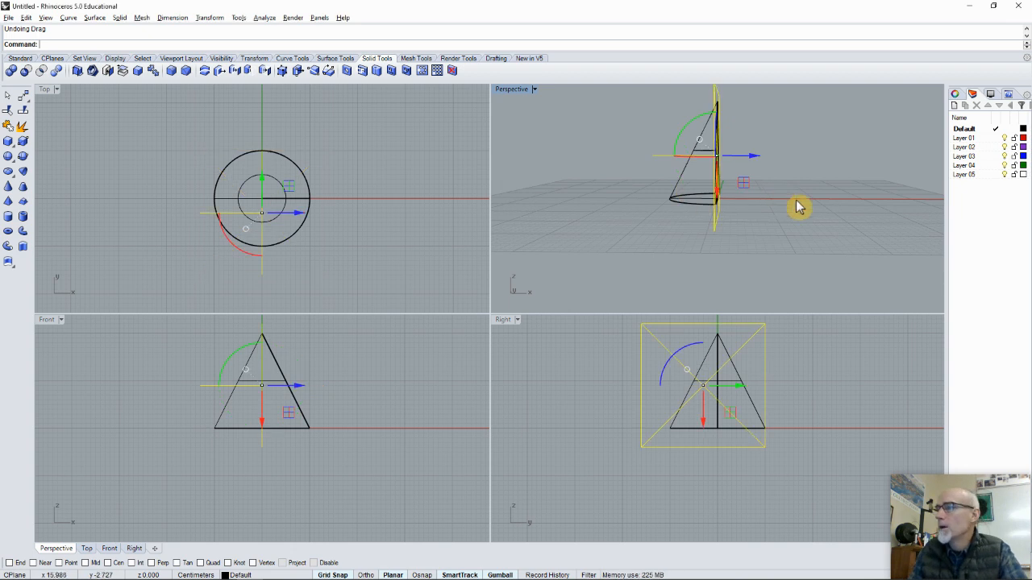
left_click_drag(798, 207, 706, 213)
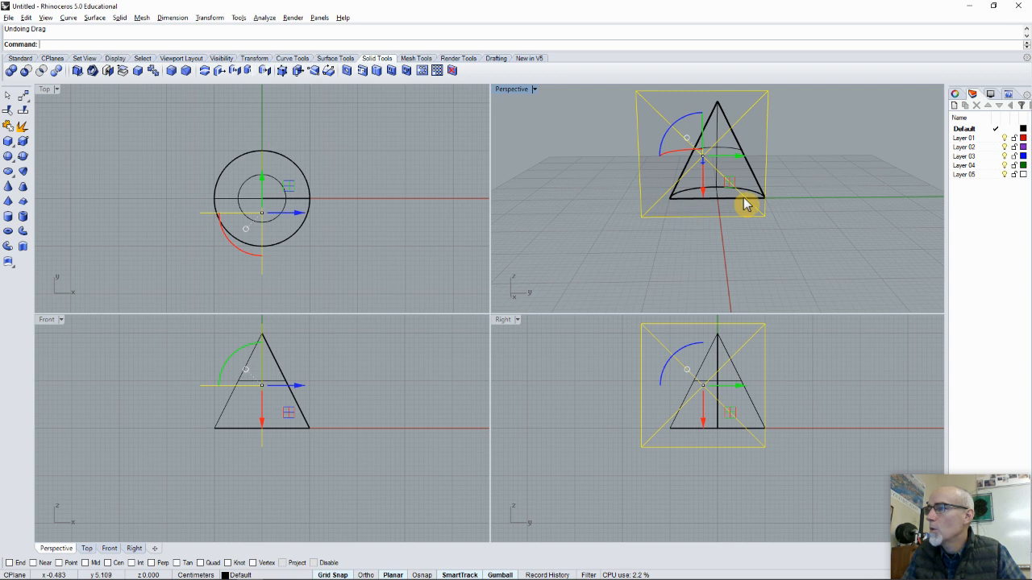
mouse_move(712, 129)
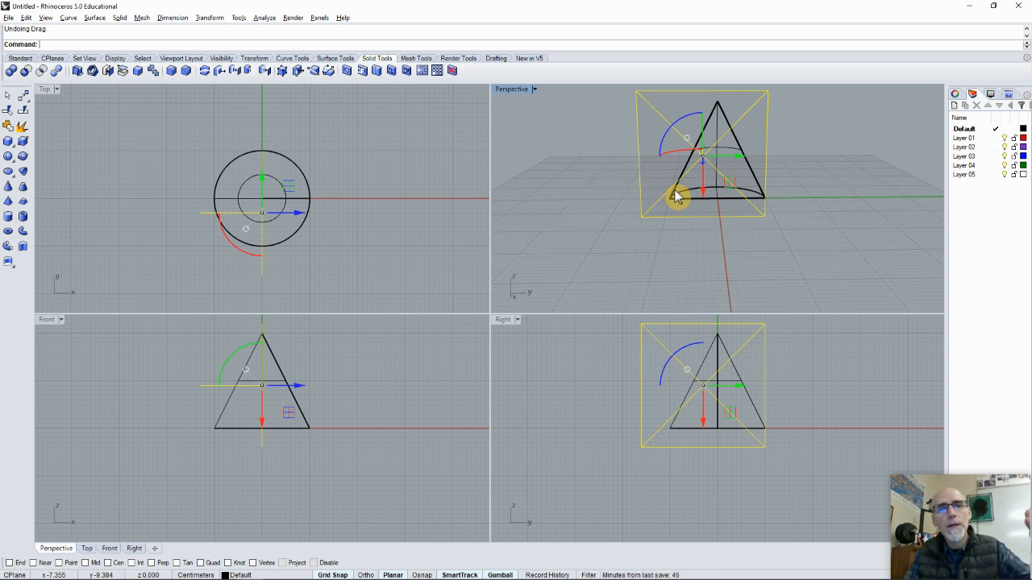
left_click_drag(689, 197, 689, 242)
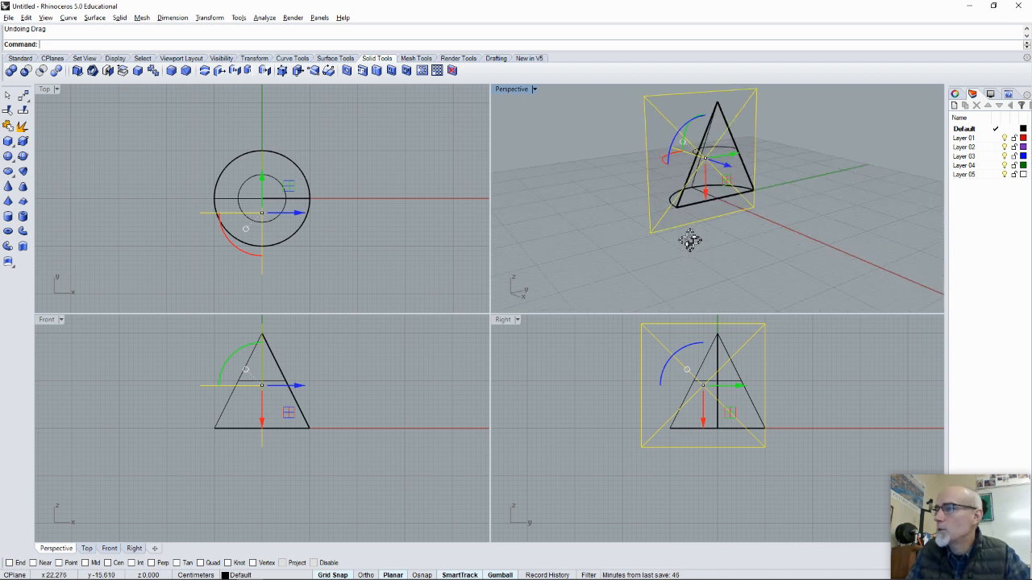
Move the upright plane off the cone's axis for a parabolic cut and maximize the Perspective view
left_click_drag(689, 242, 753, 165)
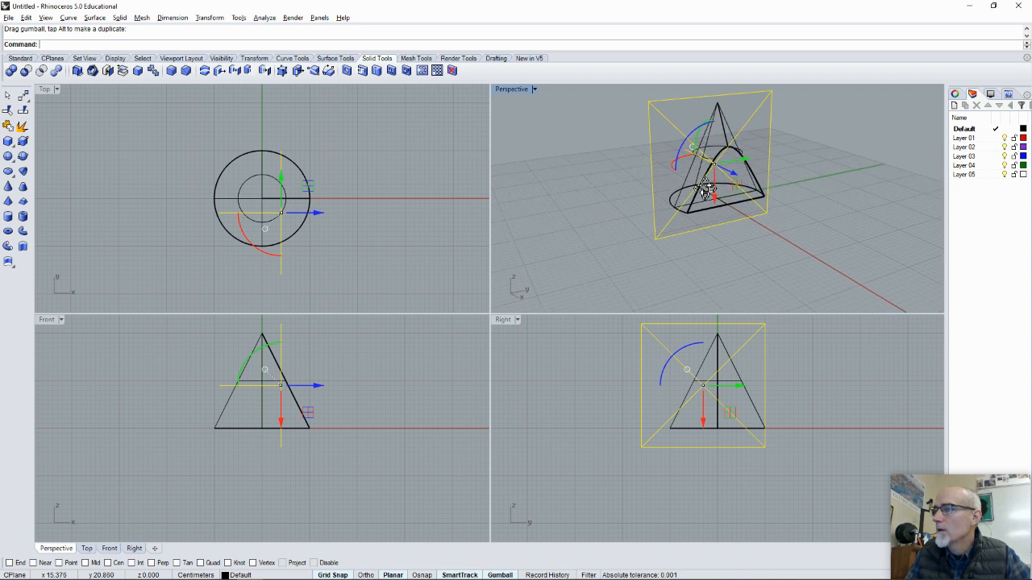
left_click_drag(706, 189, 782, 173)
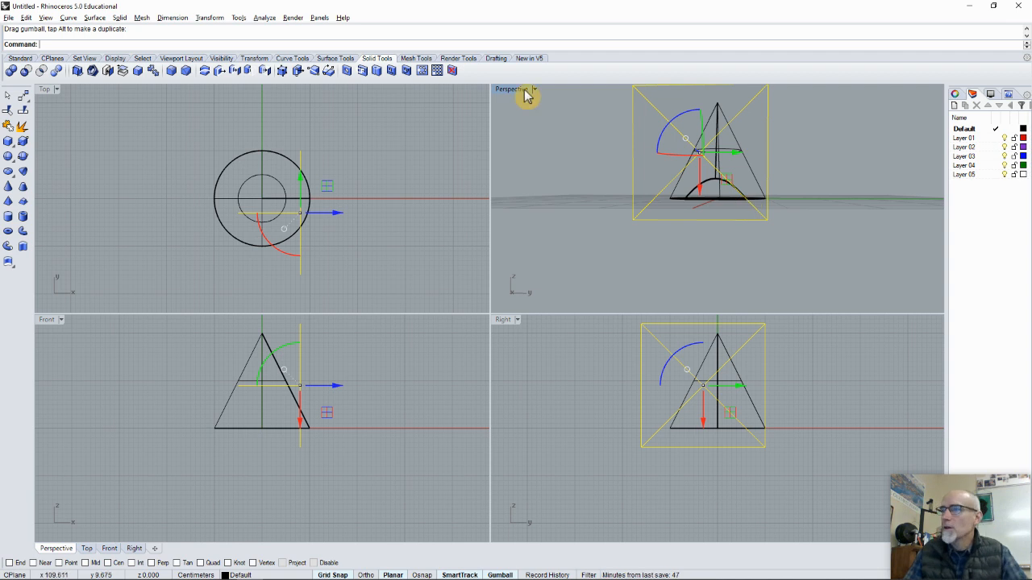
double_click(510, 88)
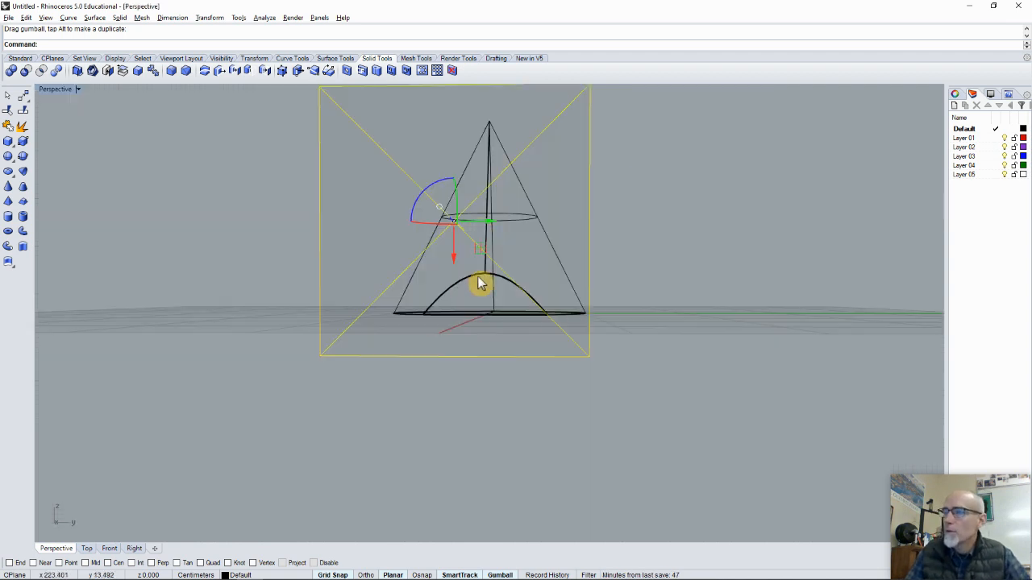
left_click_drag(479, 282, 532, 327)
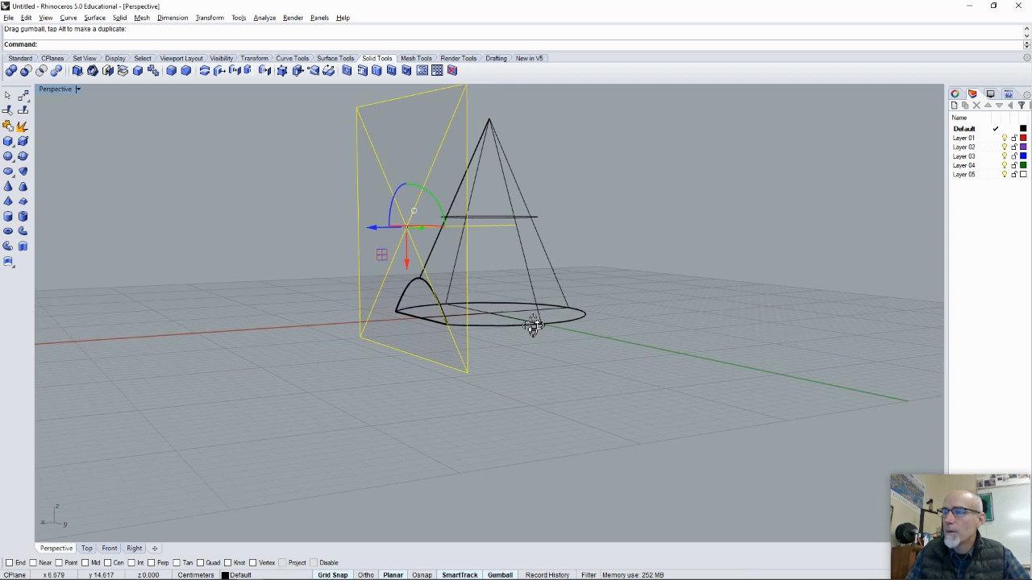